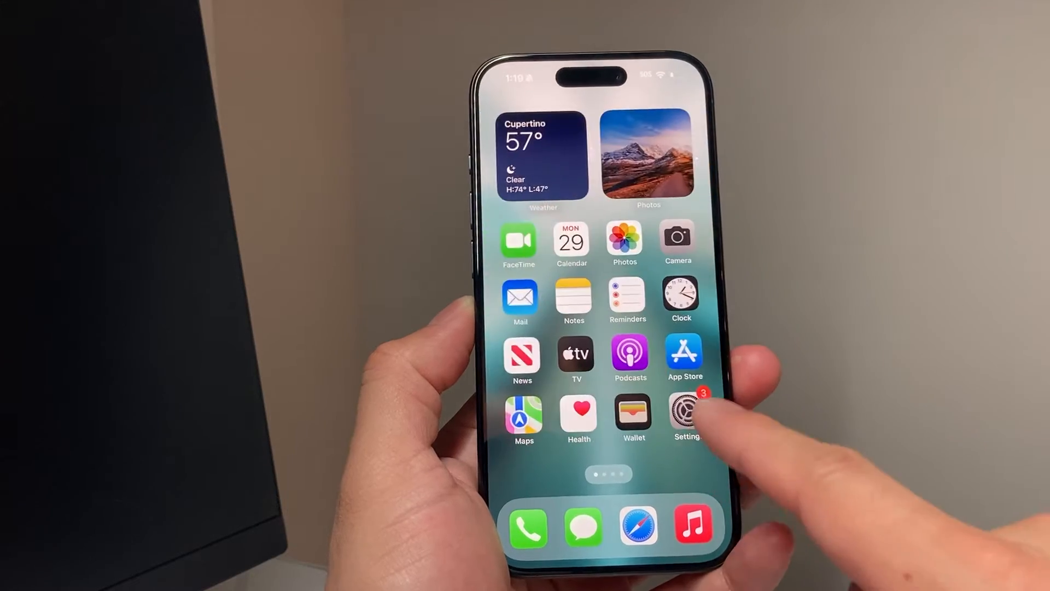
Step: Swipe to the second Home Screen page and open the Utilities folder
scroll("left", 3)
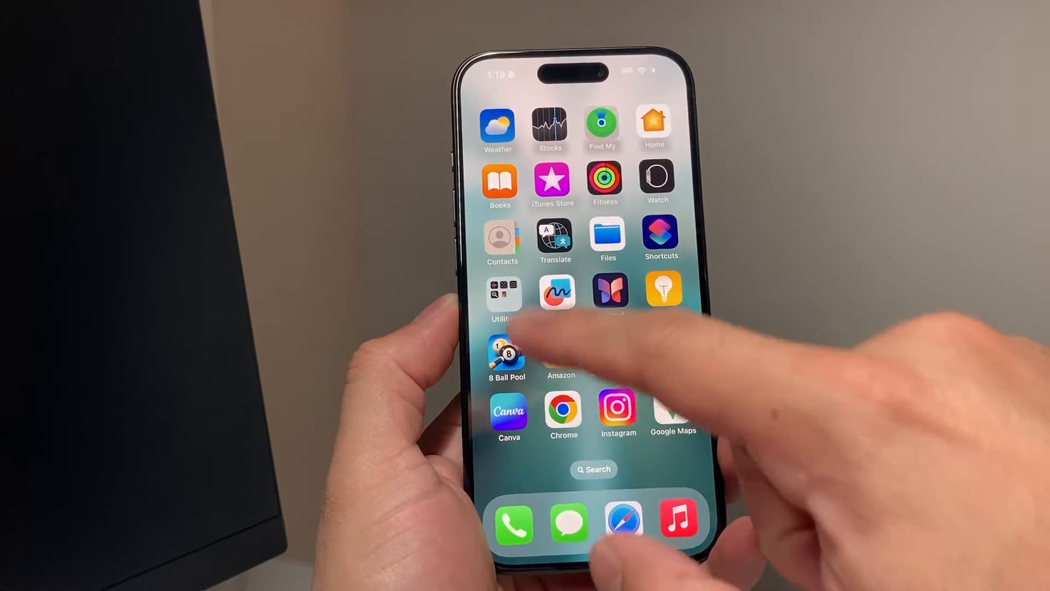
left_click(504, 295)
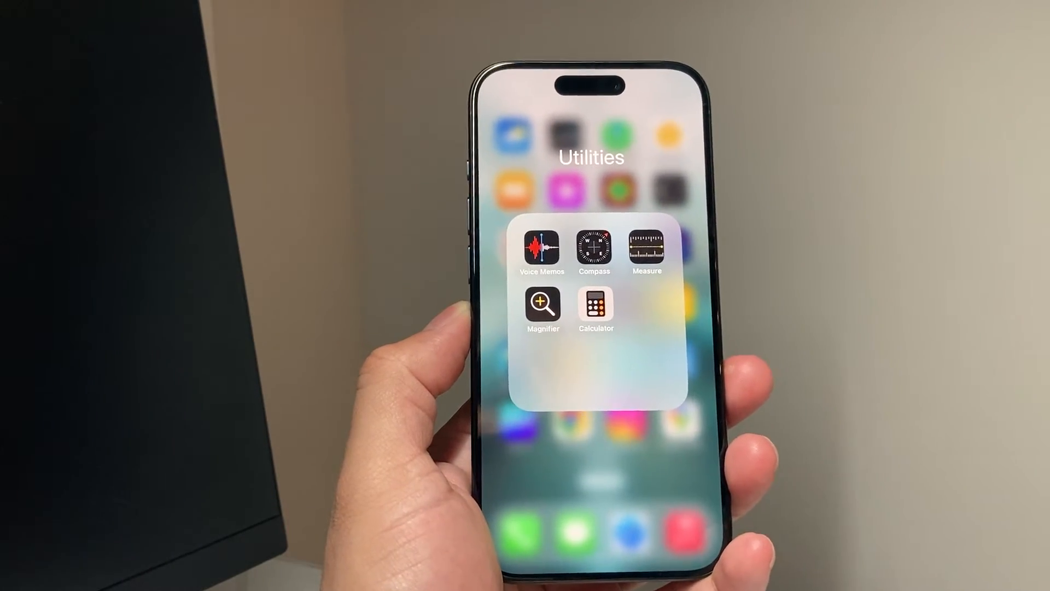
left_click(596, 308)
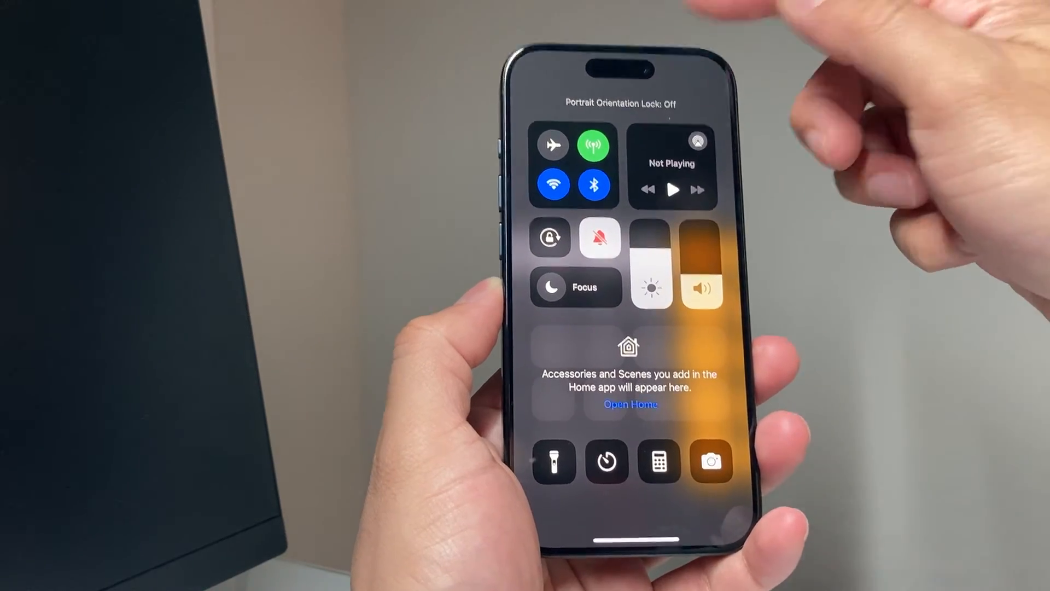
Step: Dismiss Control Center and return to the basic calculator showing 0
left_click(657, 462)
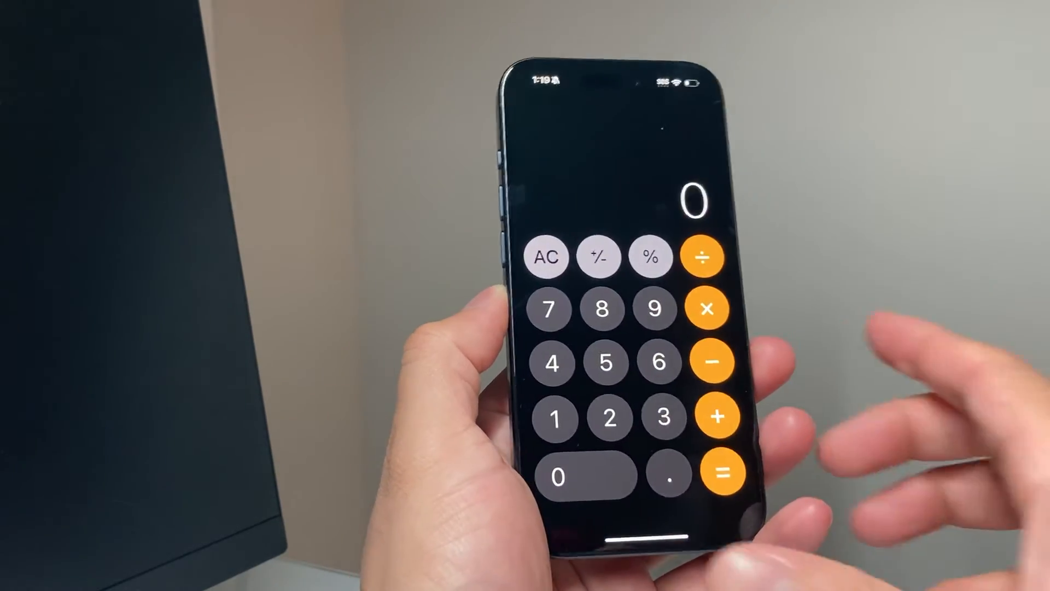